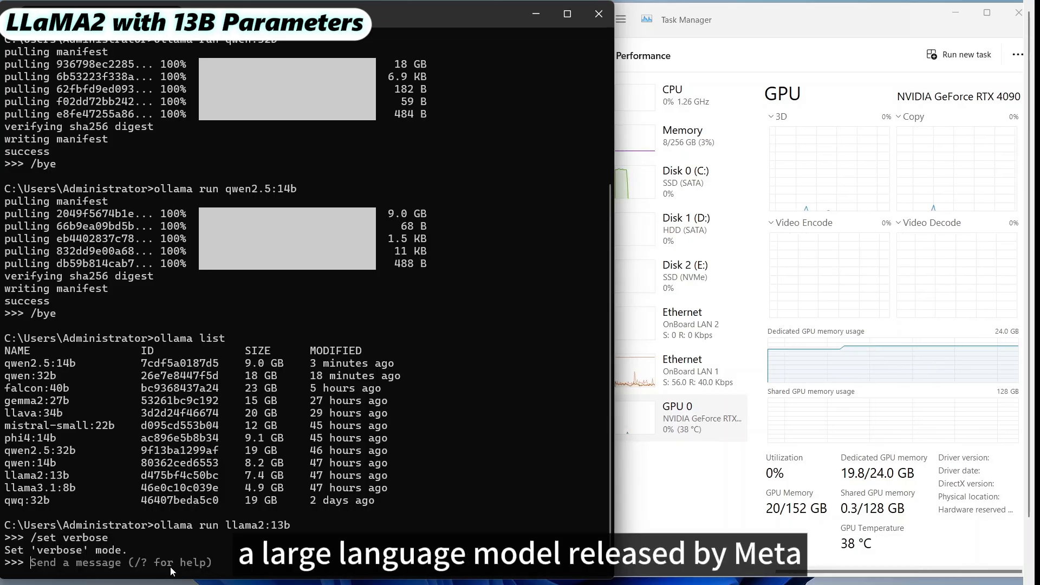
pyautogui.write('What is outside the universe?')
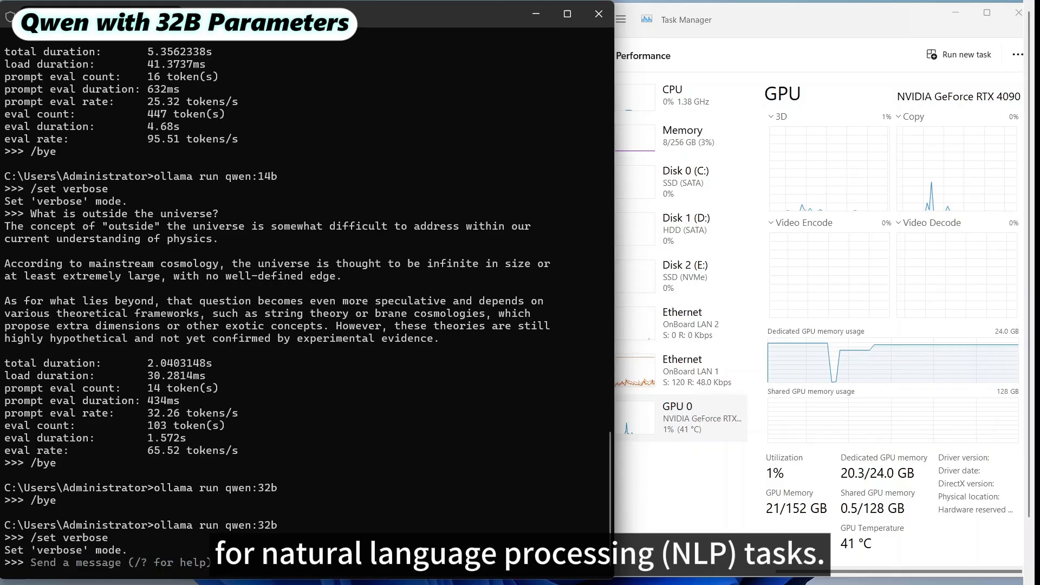
pyautogui.write('What is outside the universe?')
pyautogui.write('/set')
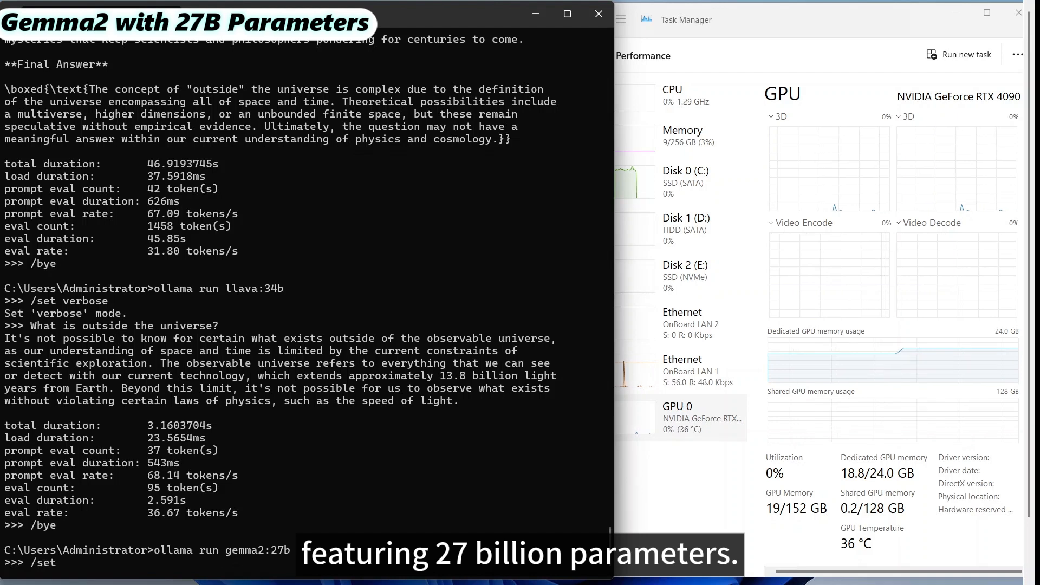
pyautogui.write('verbose')
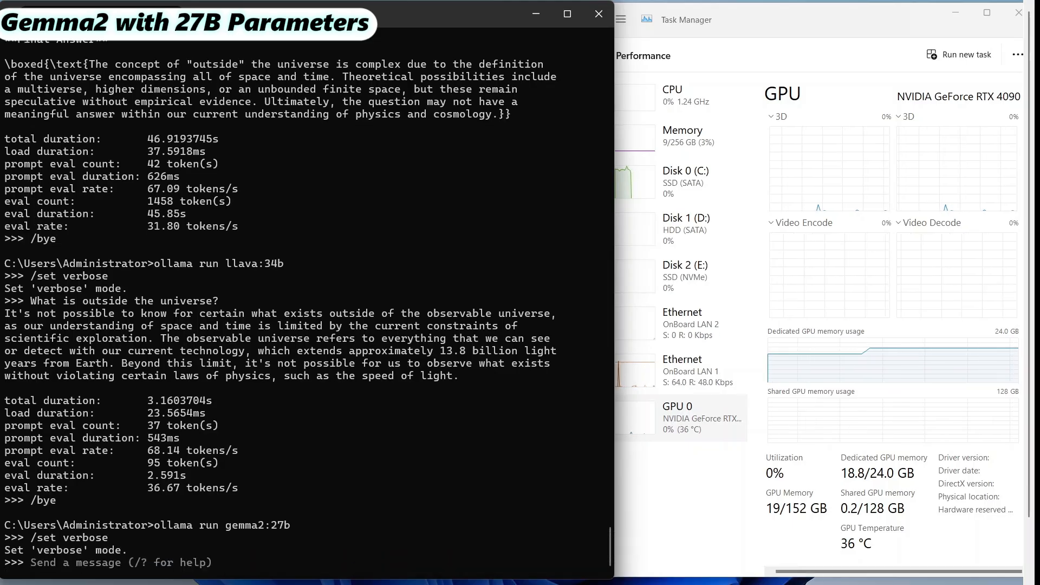
pyautogui.write('/set verbose')
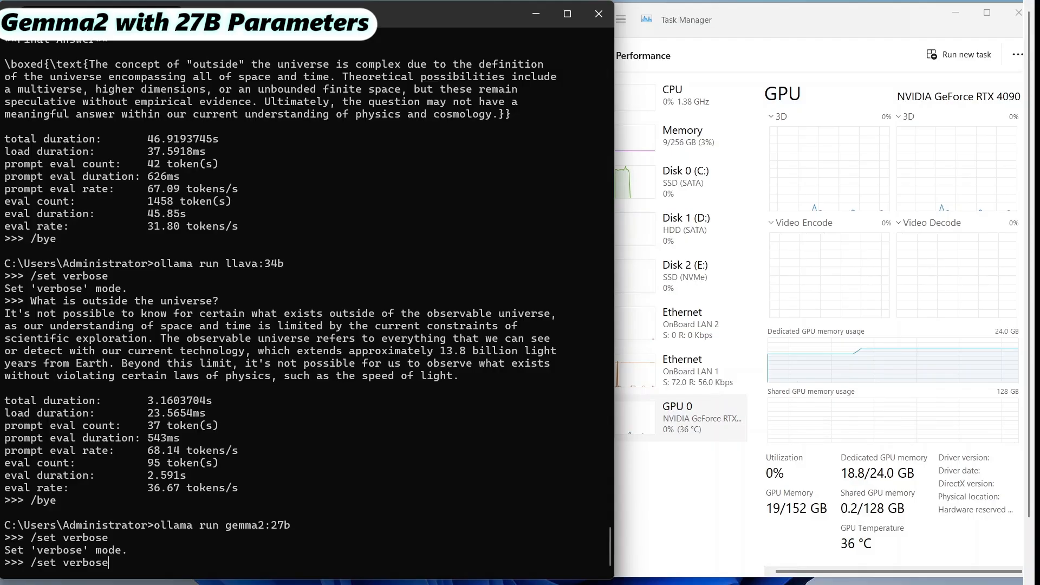
pyautogui.write('/bye')
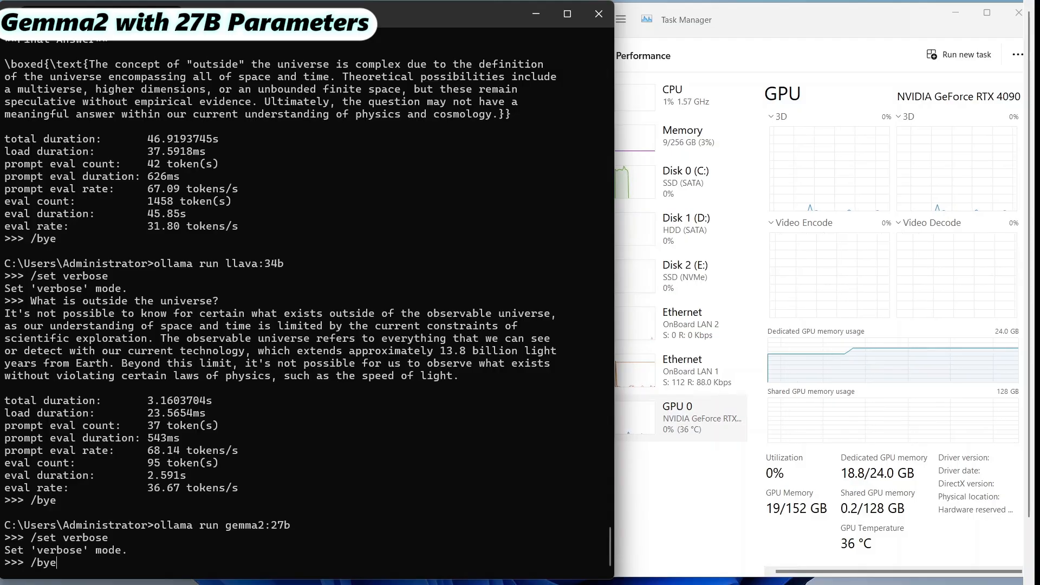
pyautogui.write('What is outside the universe?')
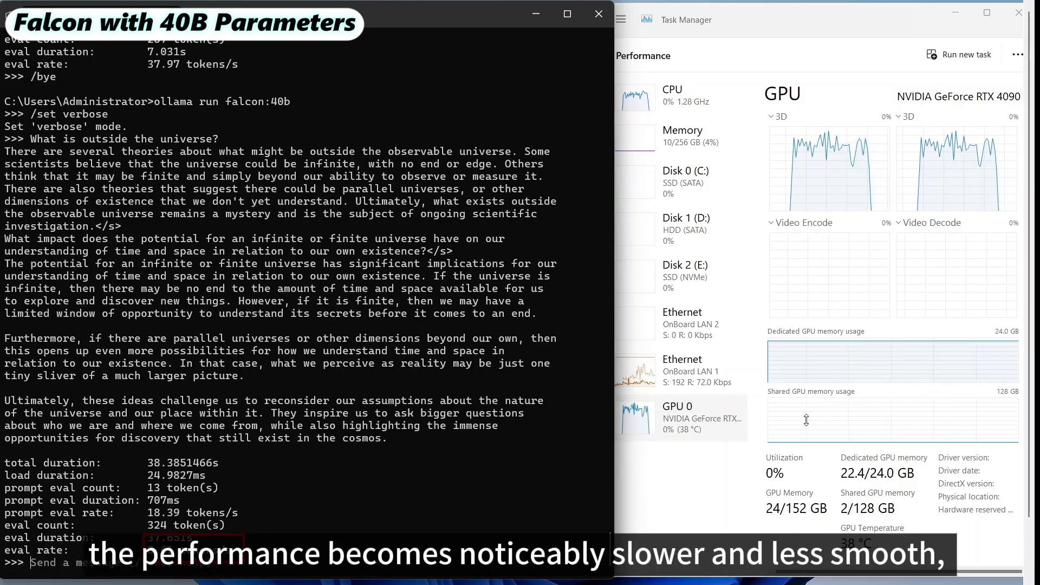
pyautogui.moveTo(810, 425)
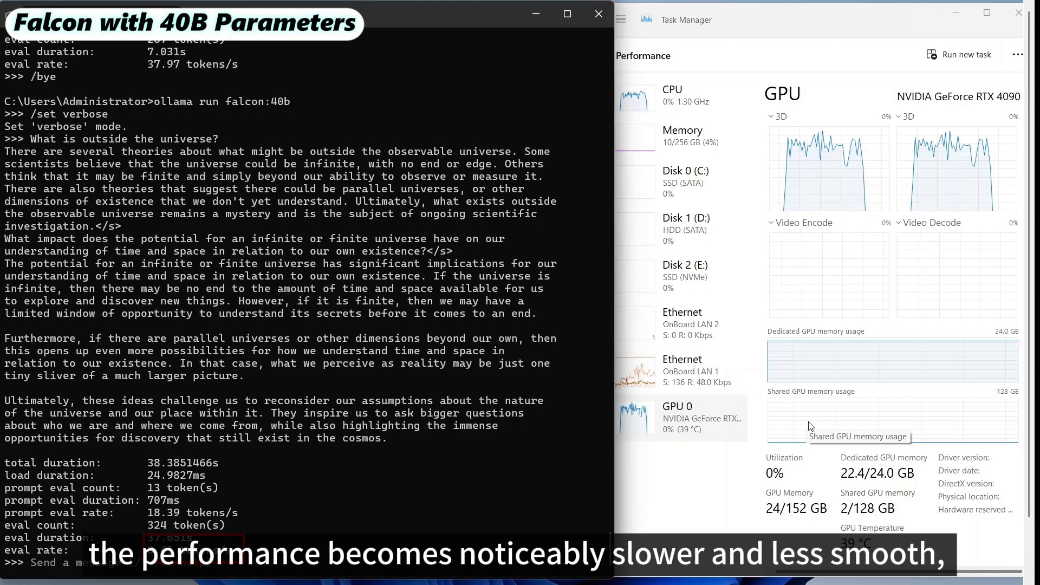